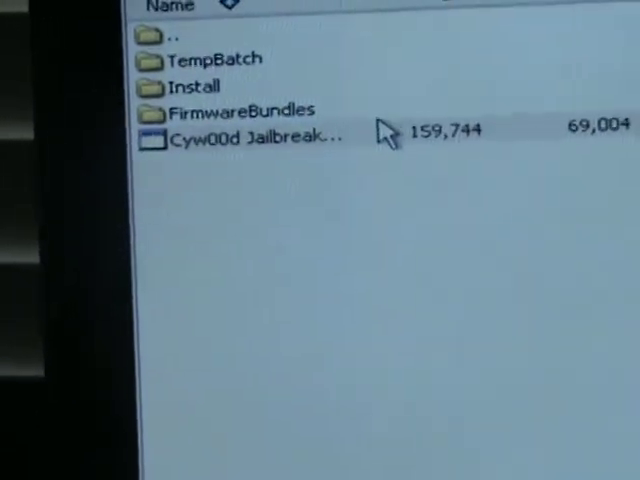
Launch the Cyw00d Jailbreak utility from its archive folder.
double_click(245, 137)
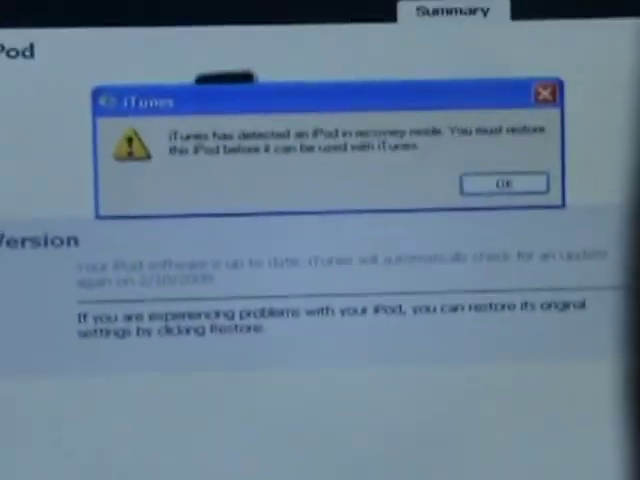
Dismiss the iTunes alert about an iPod detected in recovery mode.
left_click(504, 183)
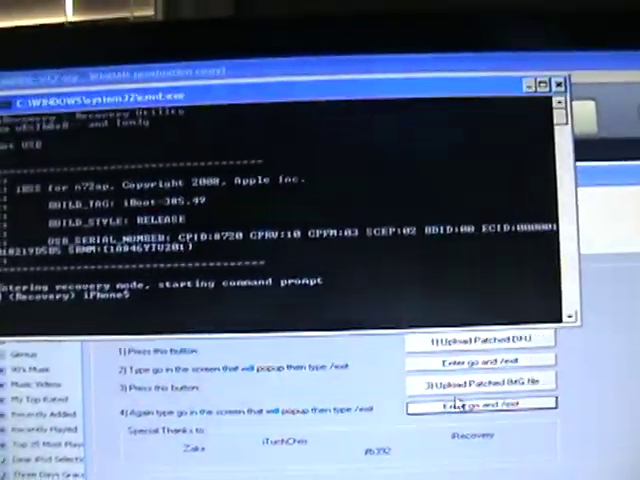
Enter the go command at the '(Recovery) iPhone$' prompt.
type("go")
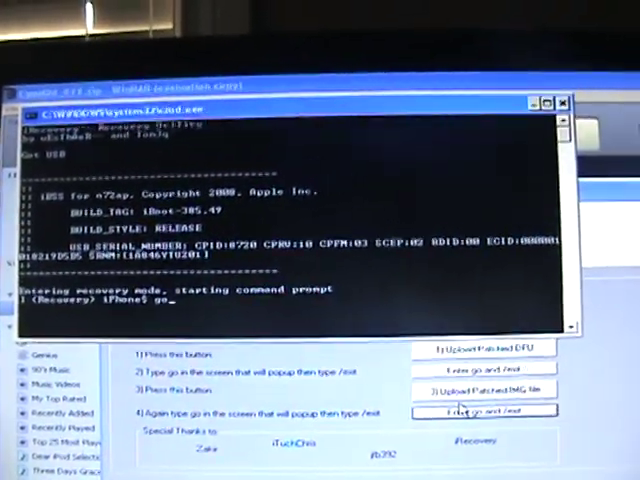